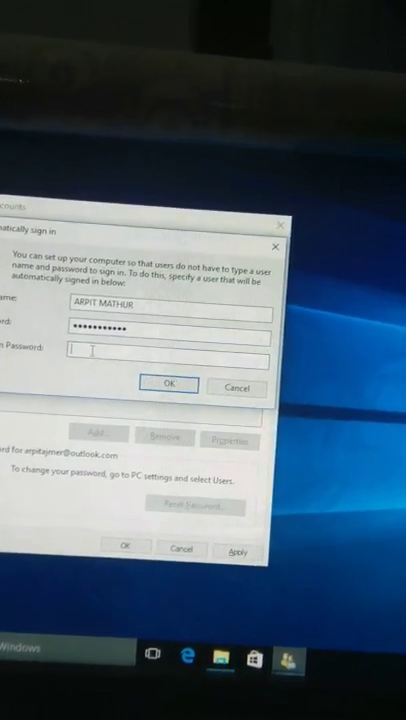
pyautogui.write('••••••••')
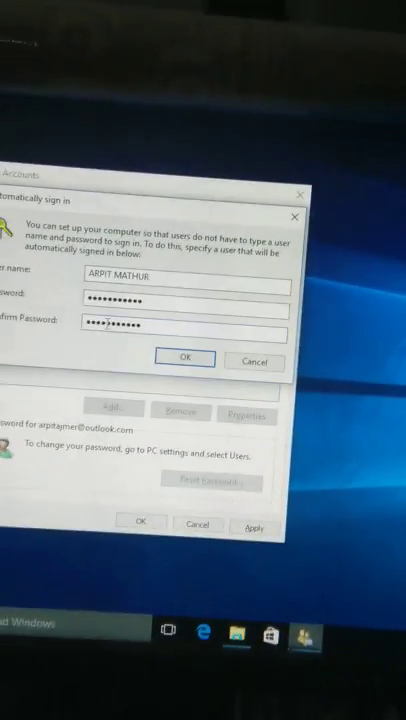